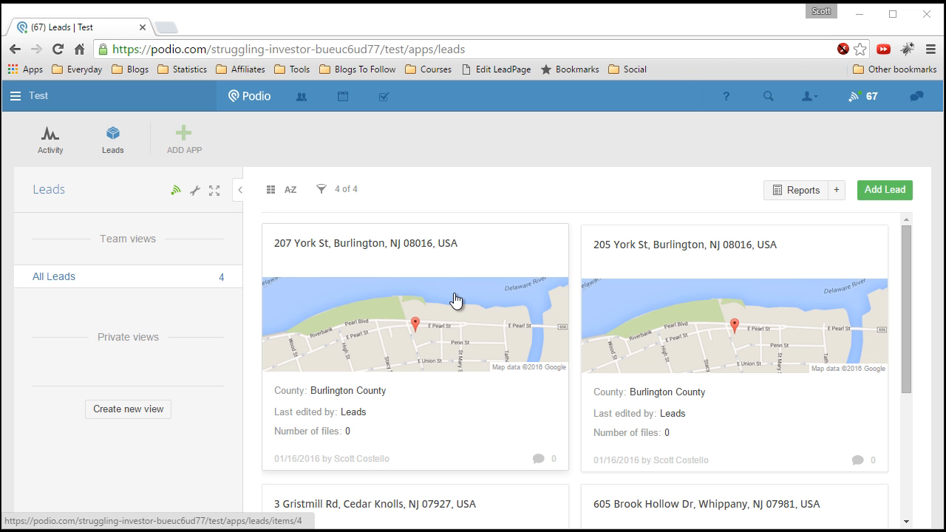
mouse_move(412, 253)
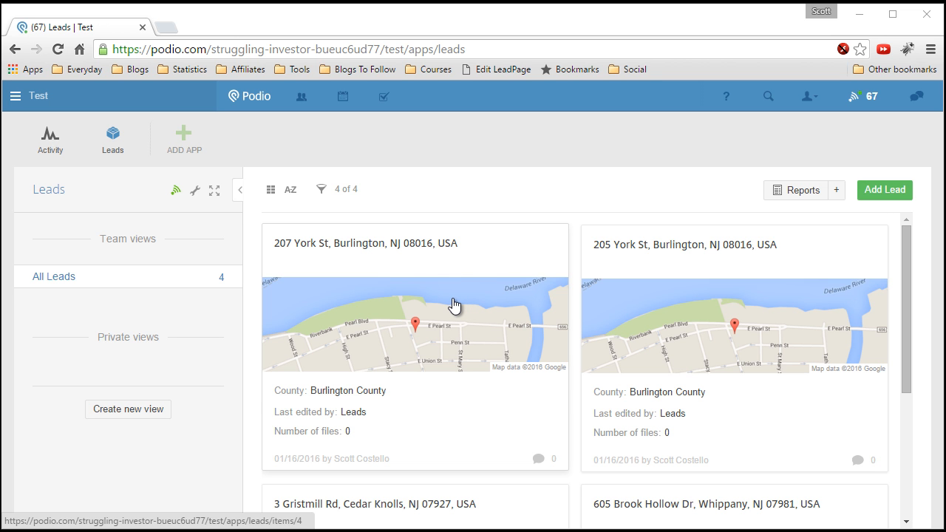
mouse_move(455, 300)
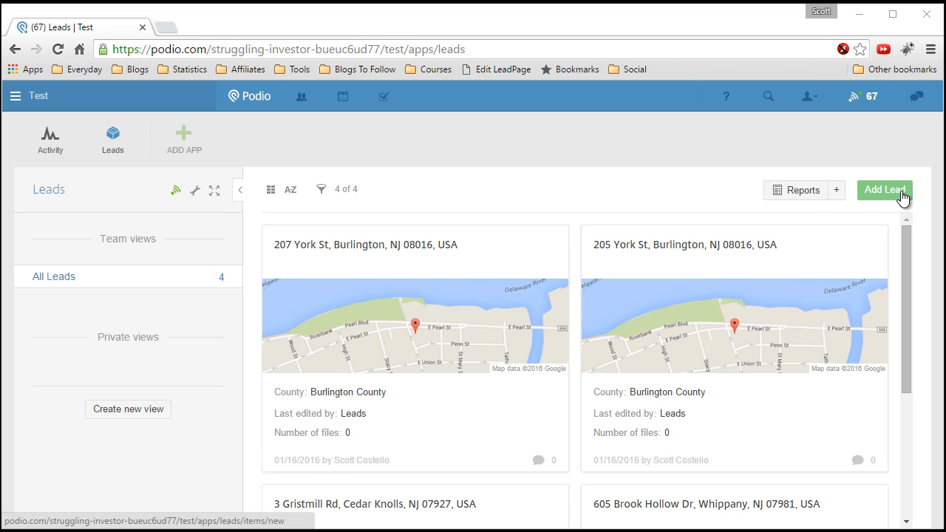
click(885, 190)
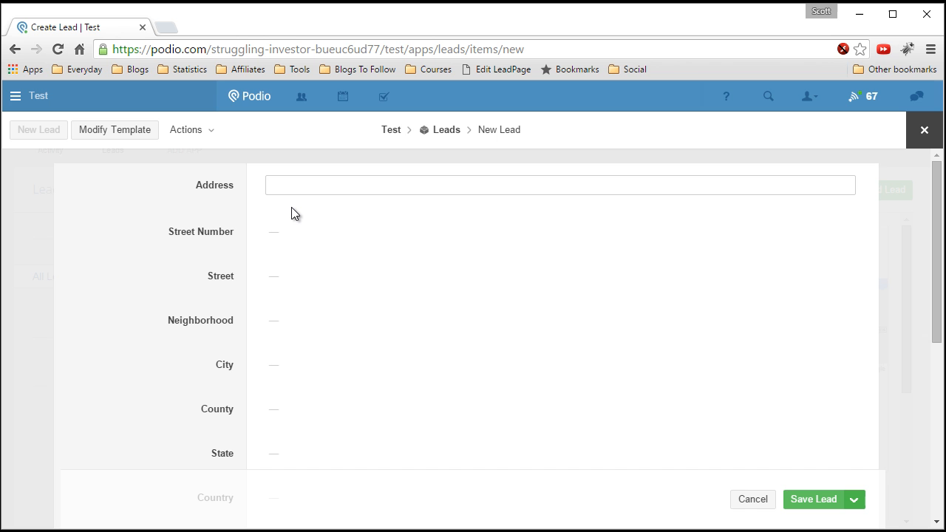
text(3 Gristmill Rd C)
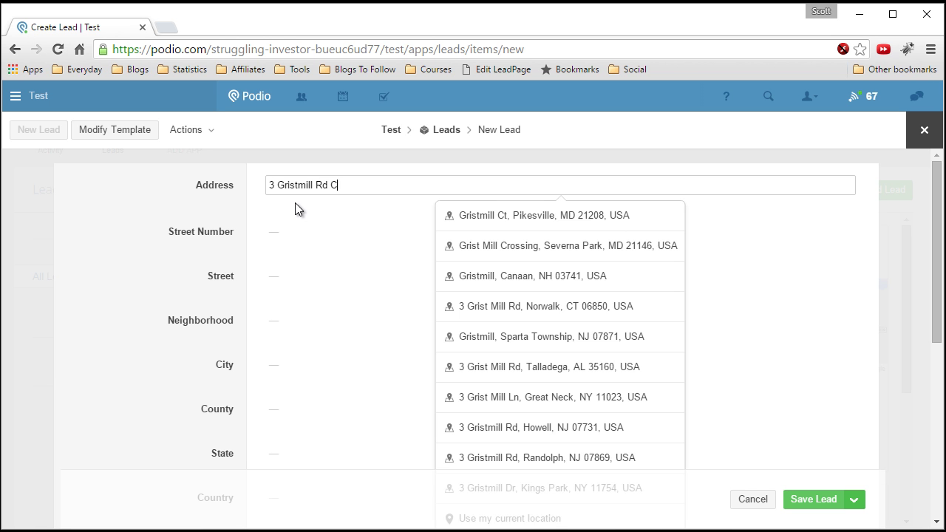
text(edar)
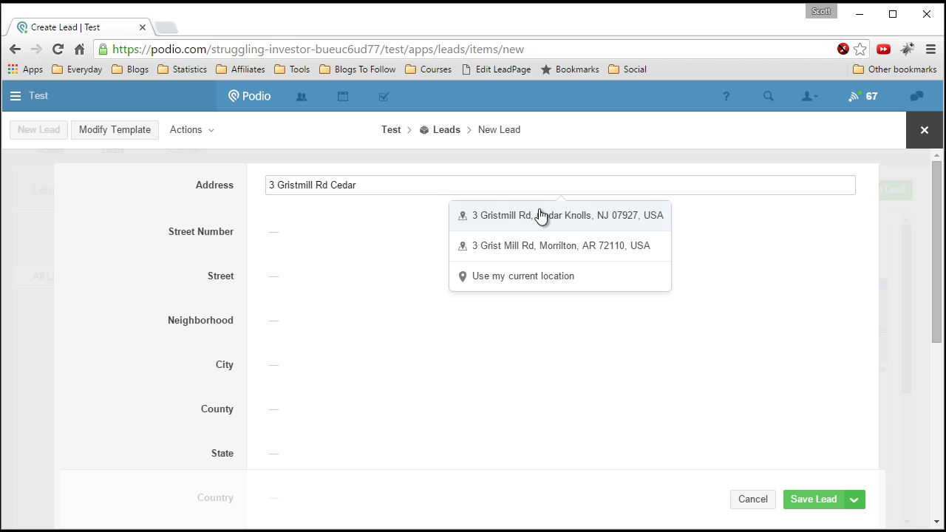
click(559, 215)
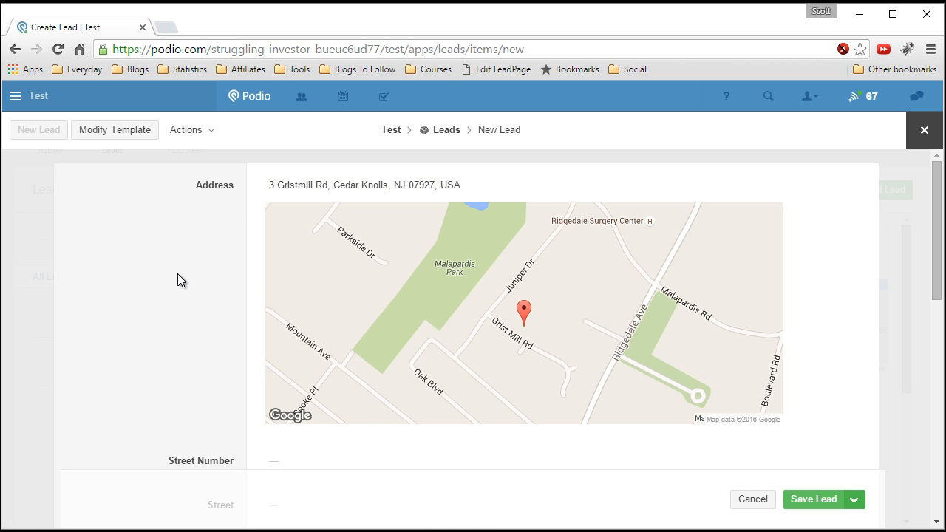
scroll(down, 3)
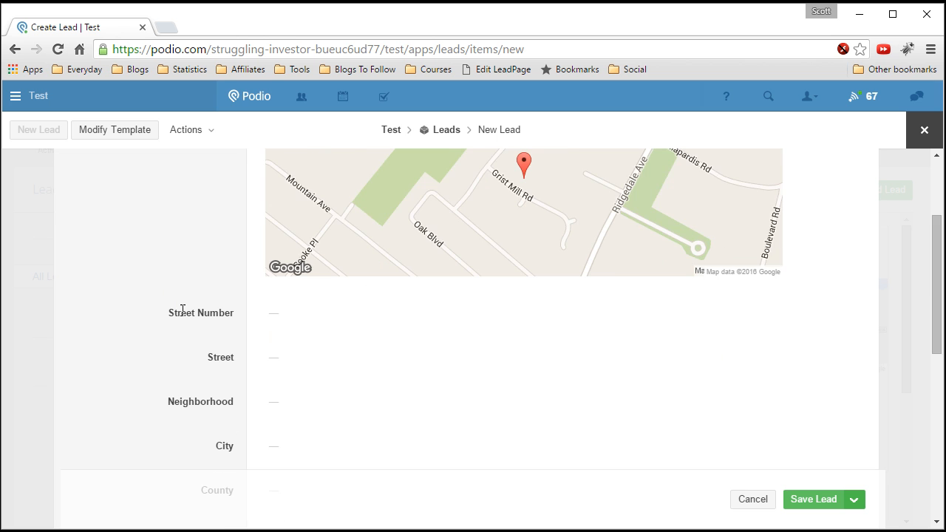
scroll(down, 3)
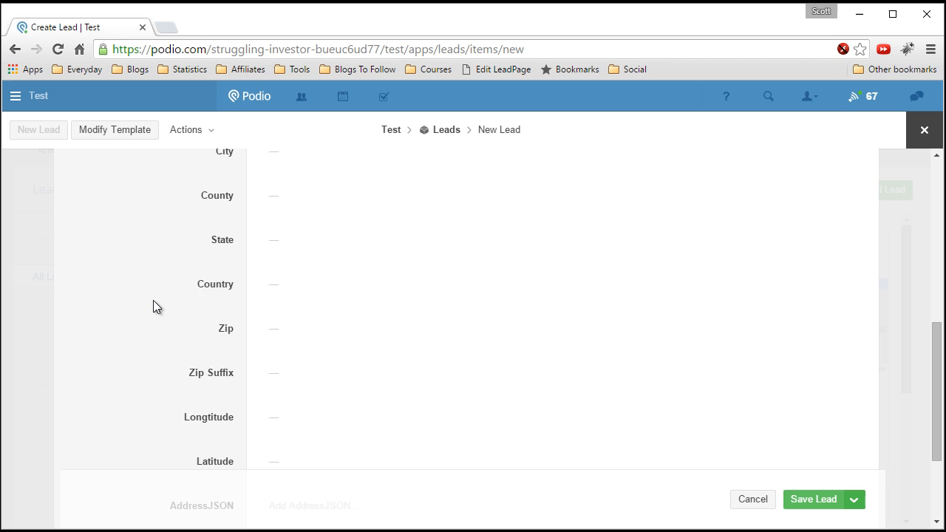
scroll(up, 3)
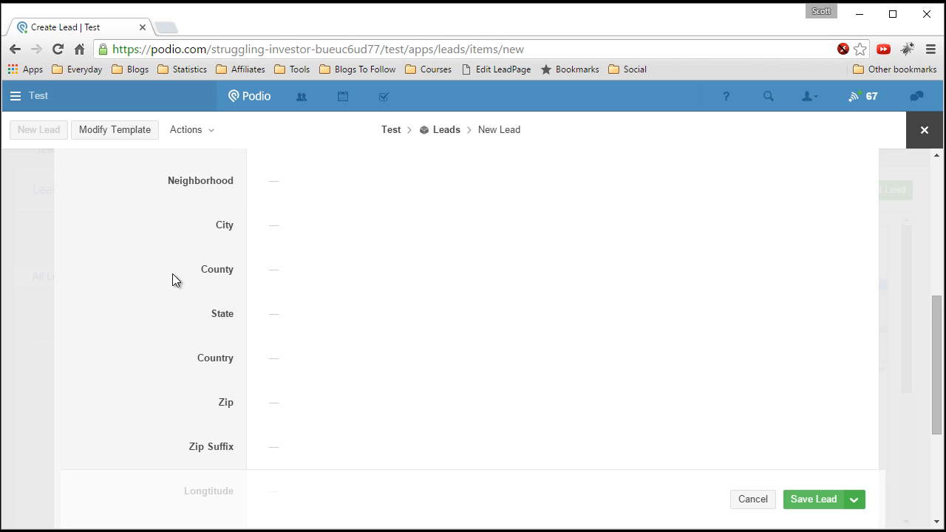
mouse_move(165, 275)
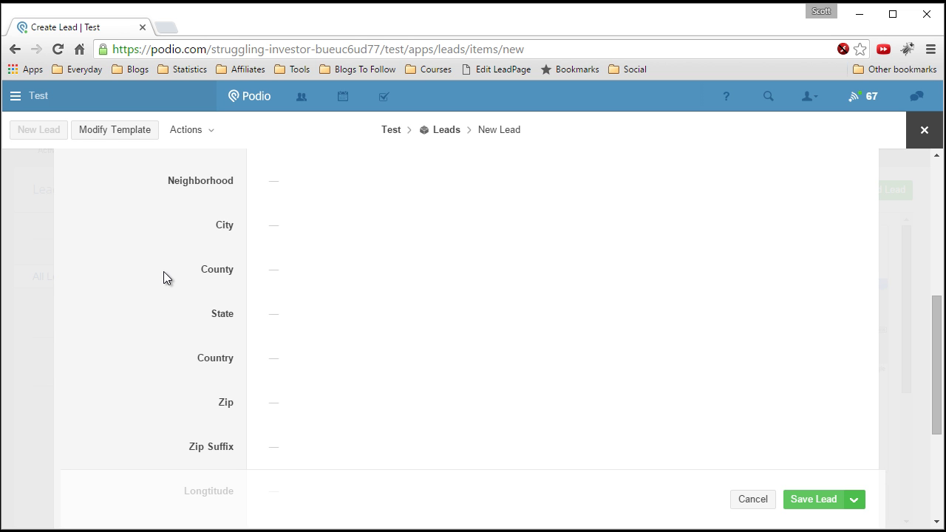
mouse_move(159, 278)
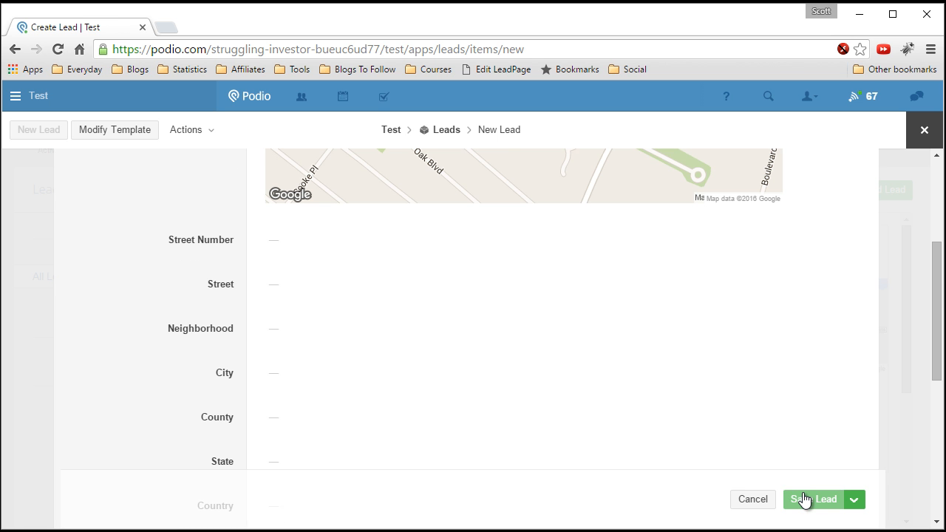
click(814, 499)
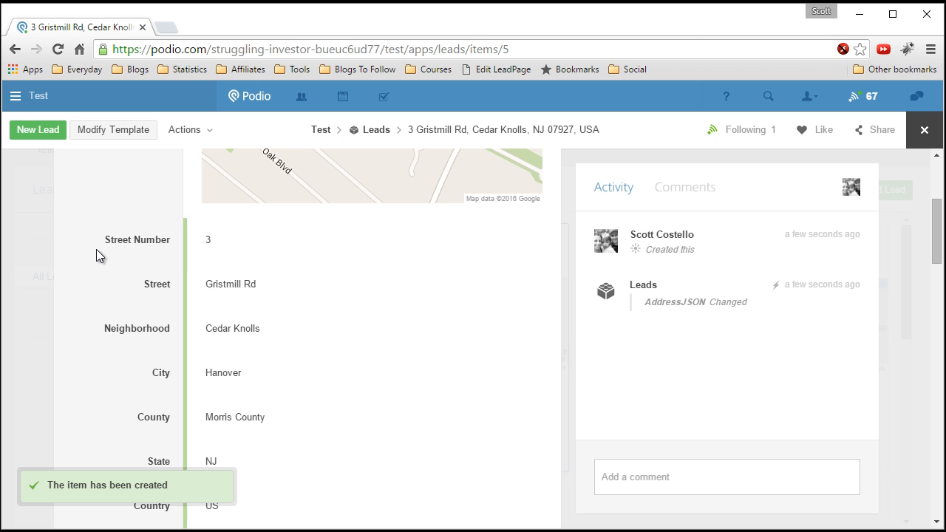
mouse_move(103, 265)
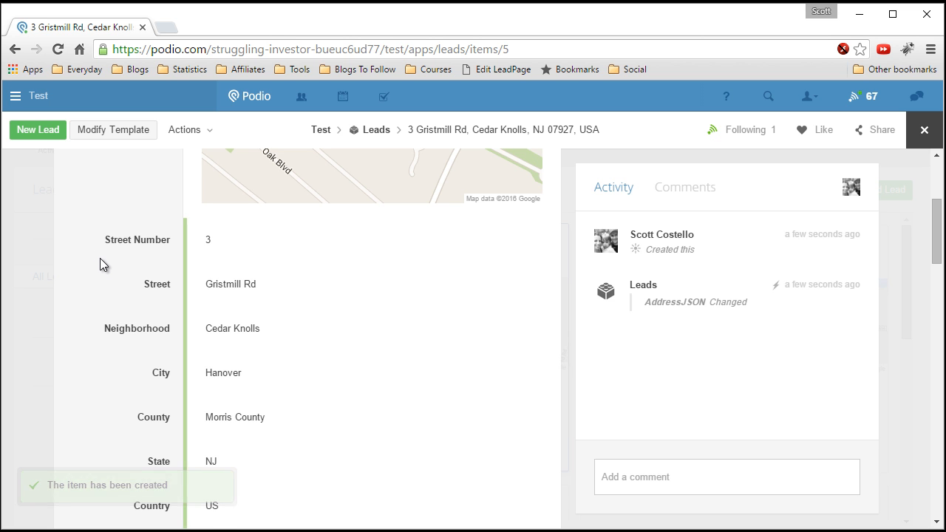
scroll(down, 3)
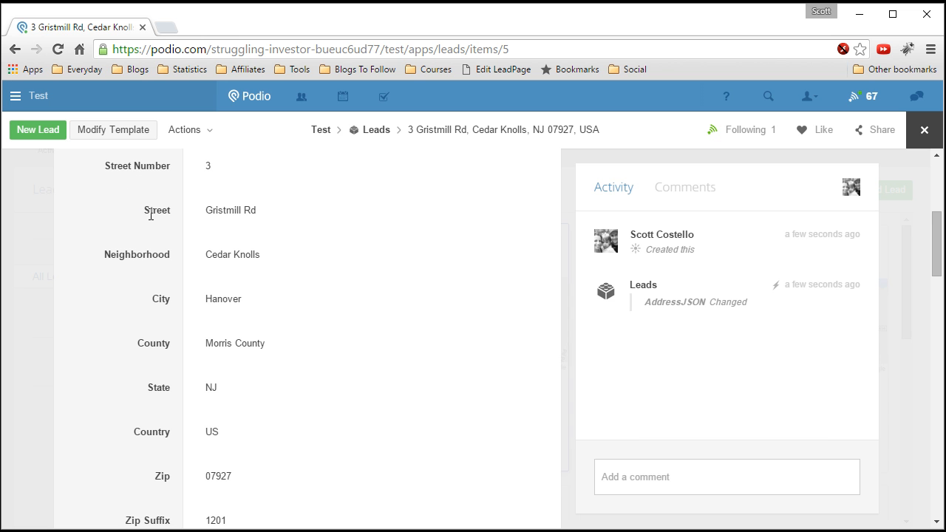
mouse_move(129, 348)
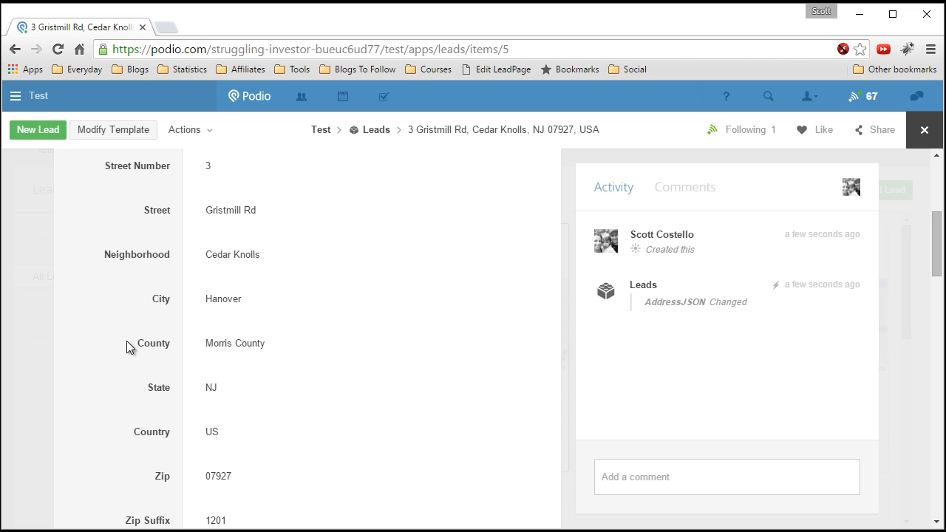
scroll(down, 3)
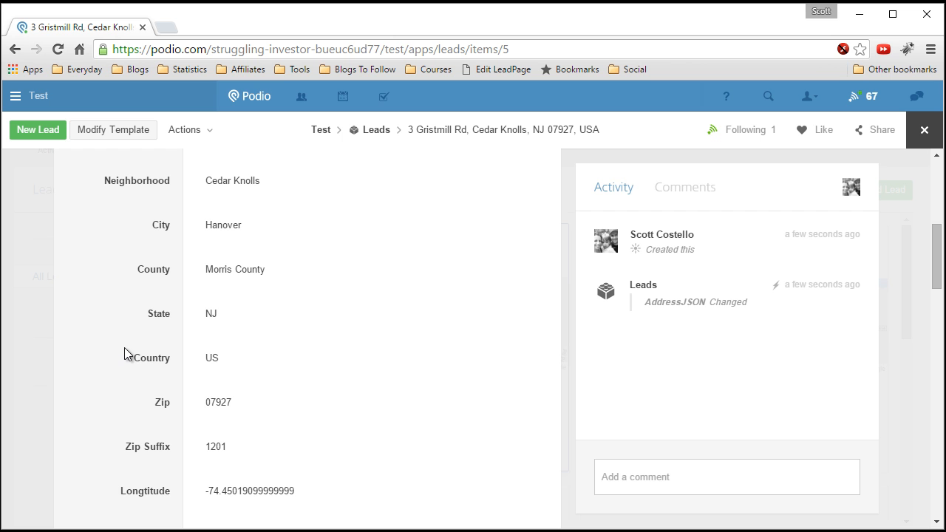
scroll(down, 3)
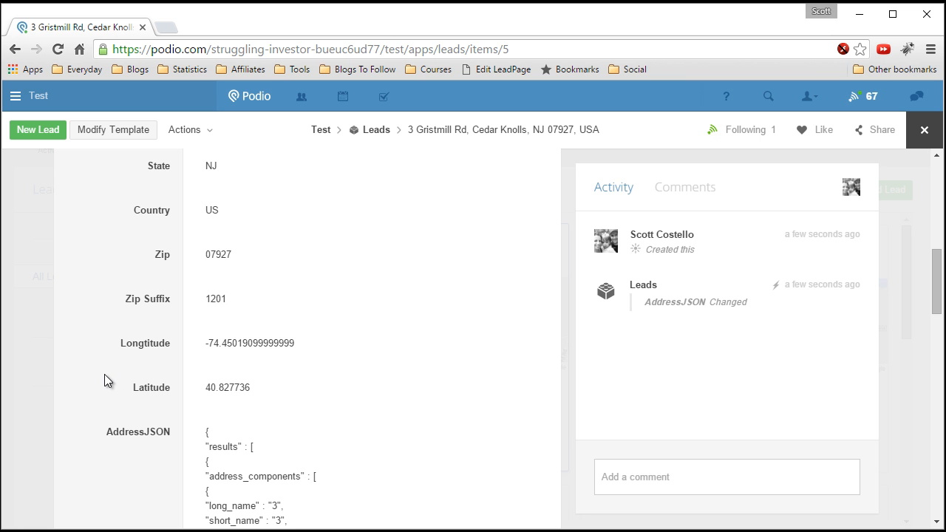
scroll(down, 3)
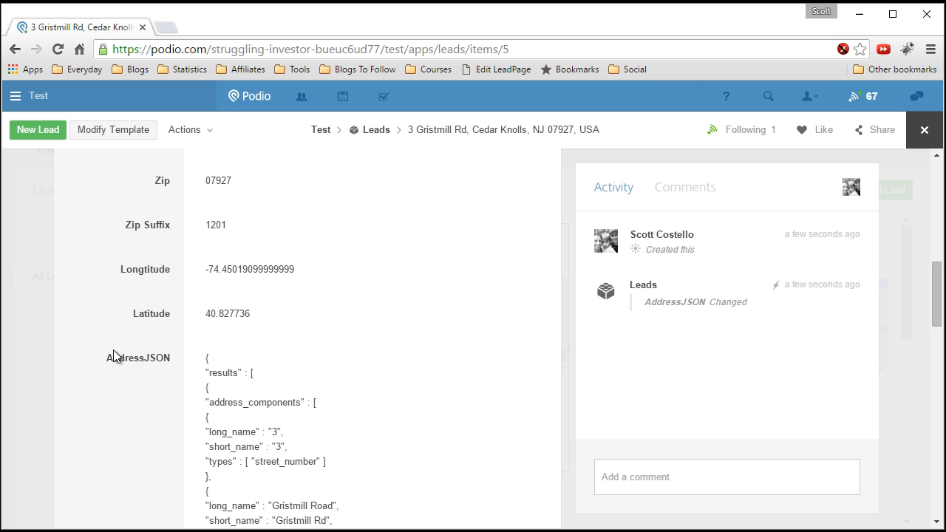
scroll(down, 3)
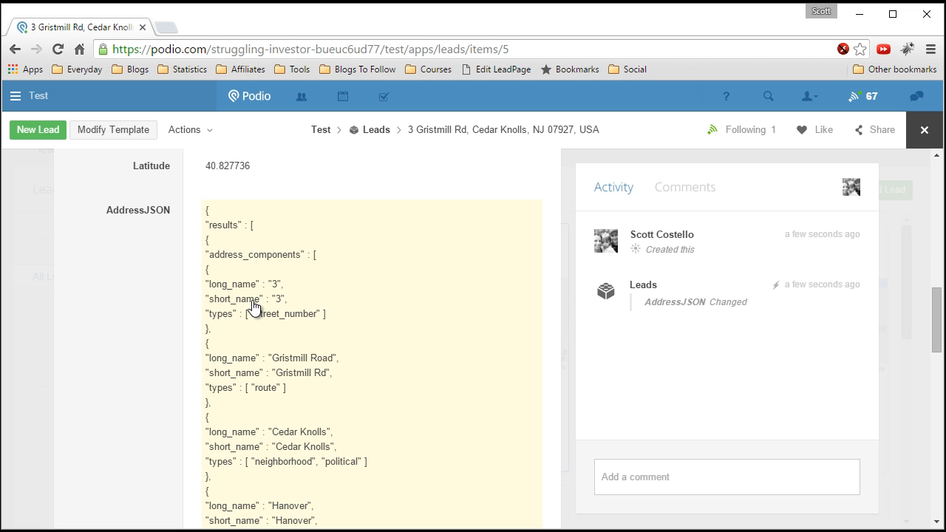
mouse_move(299, 301)
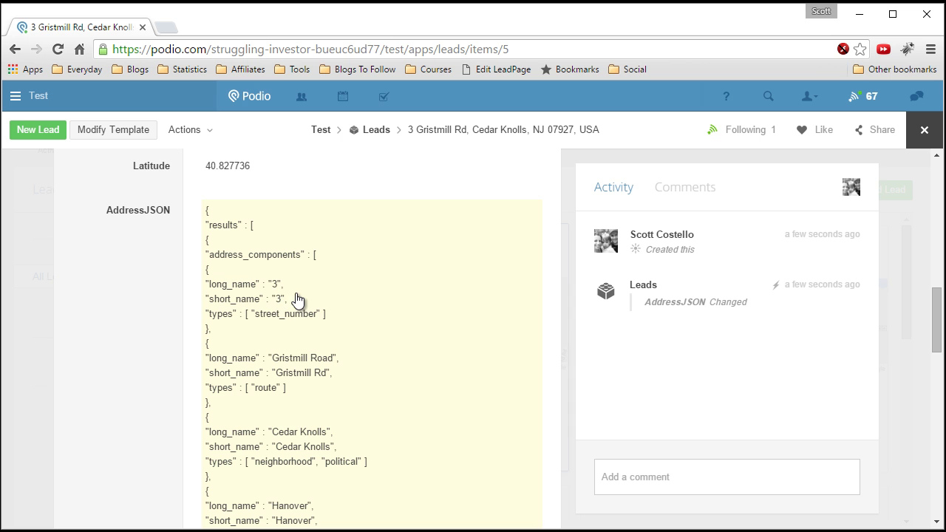
scroll(down, 3)
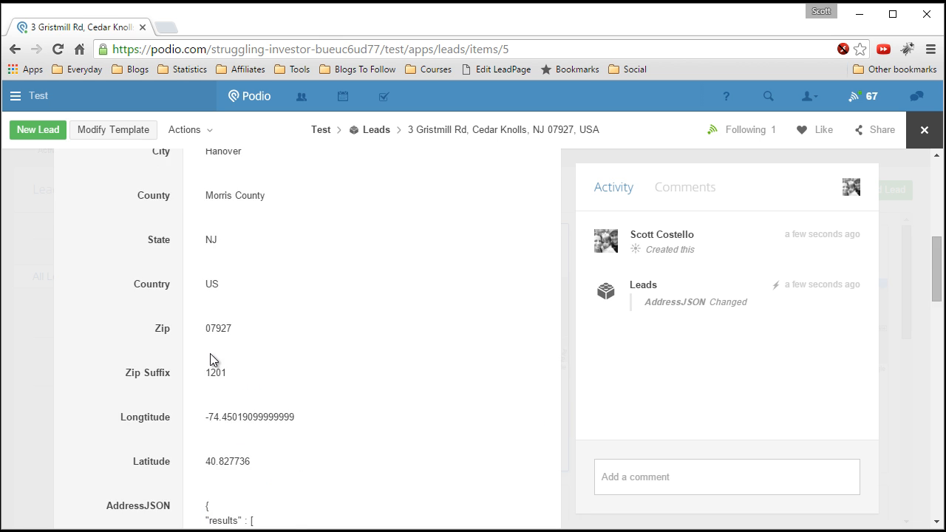
scroll(down, 3)
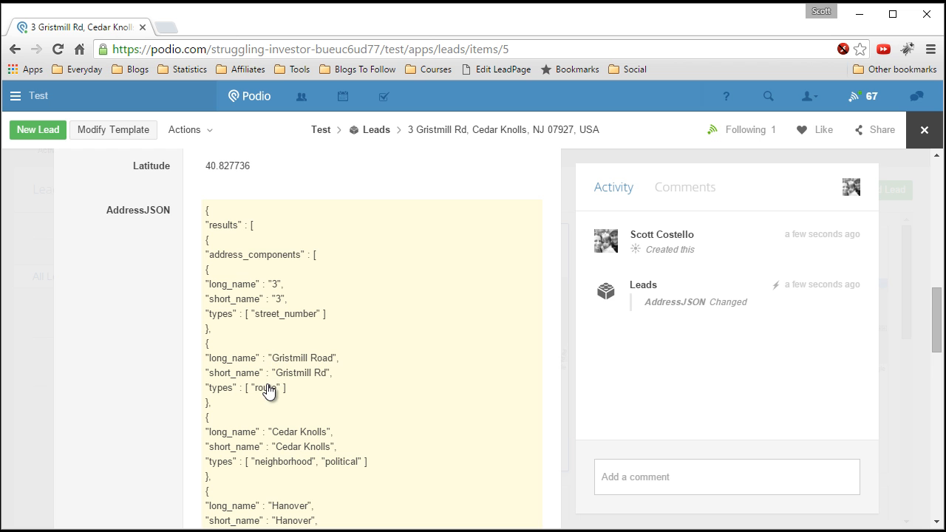
scroll(down, 3)
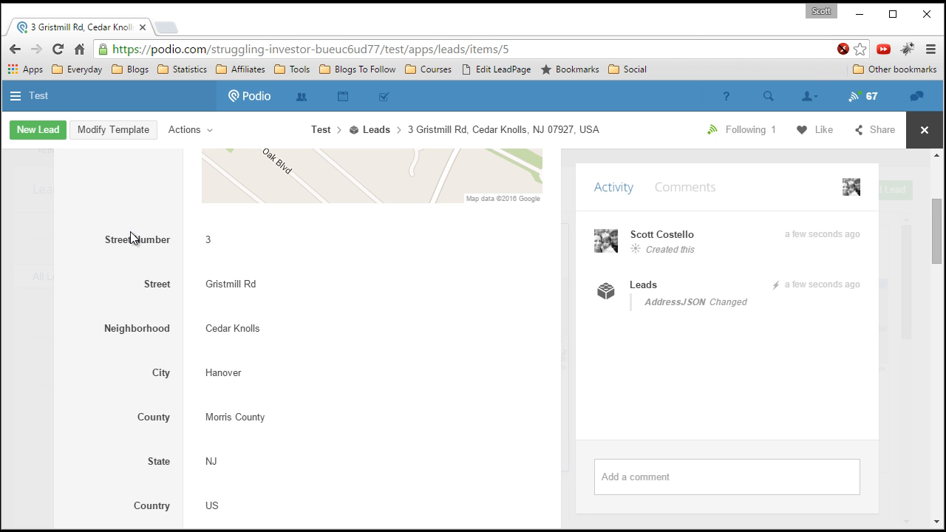
mouse_move(112, 284)
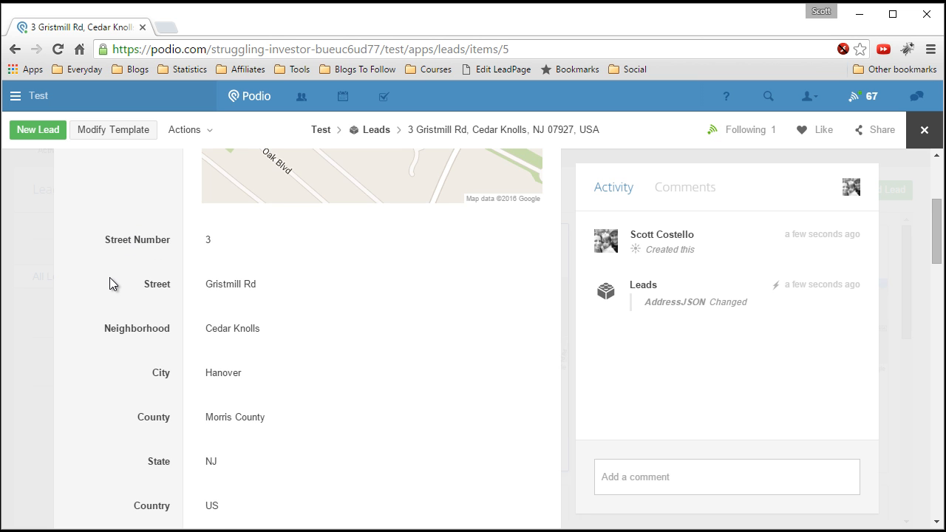
scroll(down, 3)
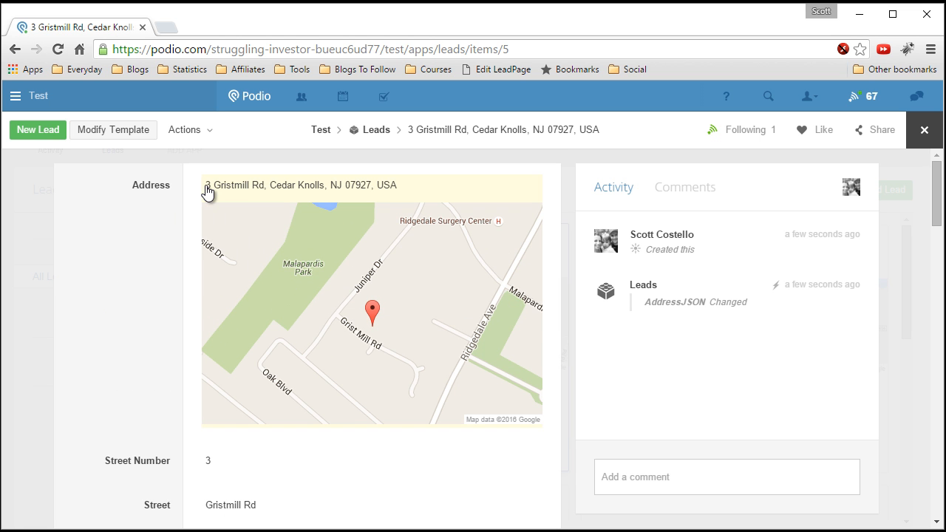
mouse_move(229, 193)
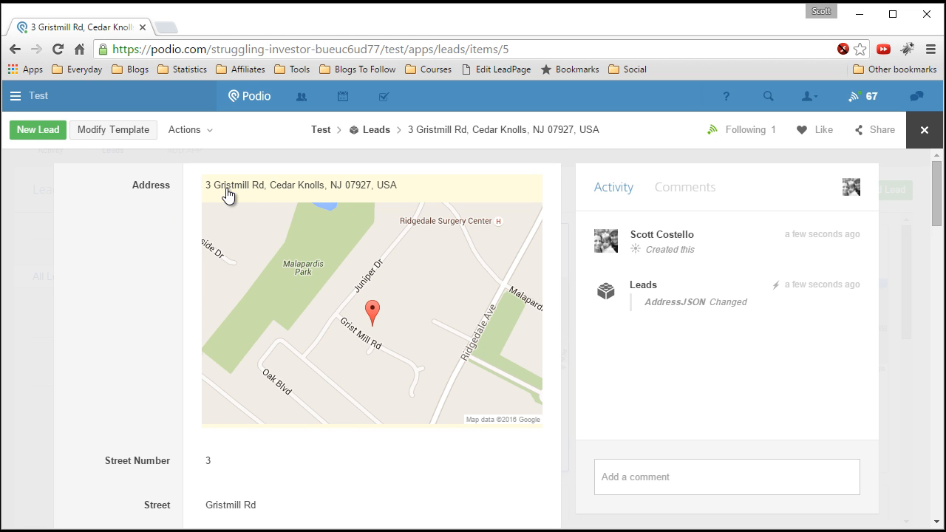
mouse_move(367, 190)
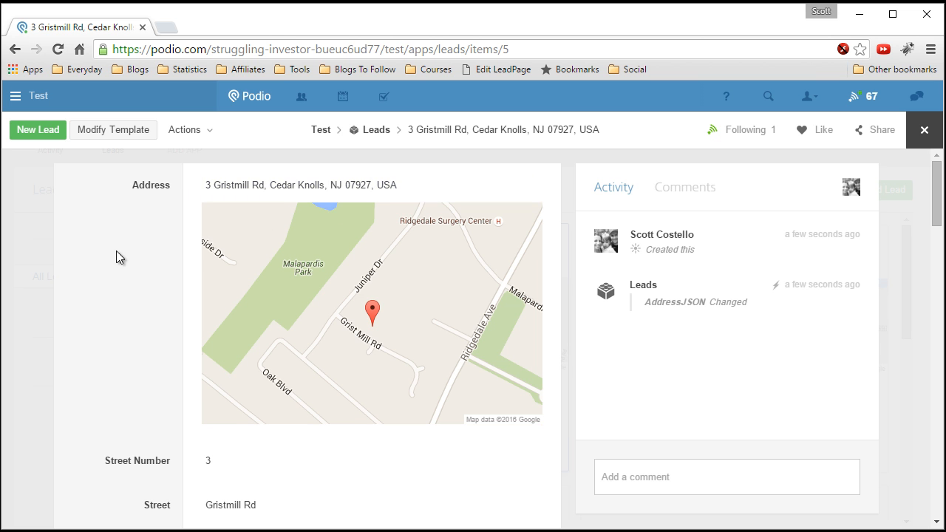
scroll(down, 3)
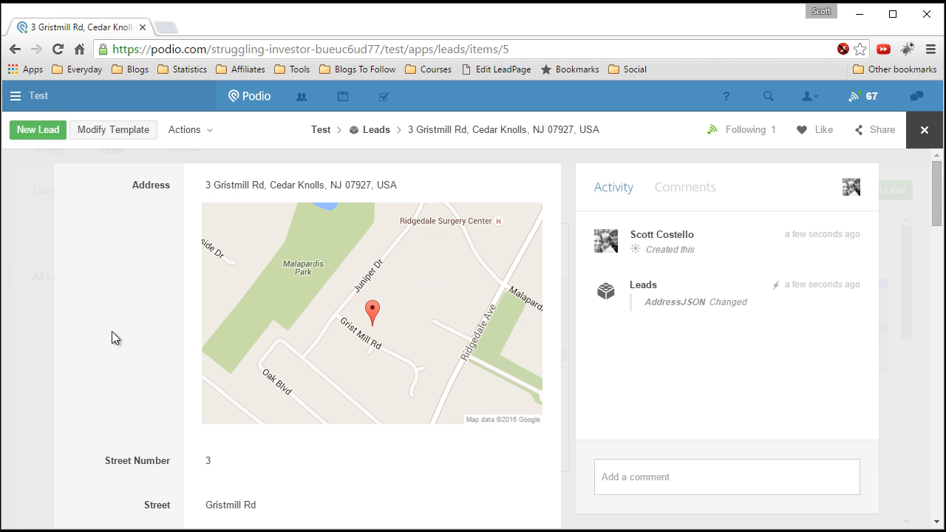
mouse_move(128, 217)
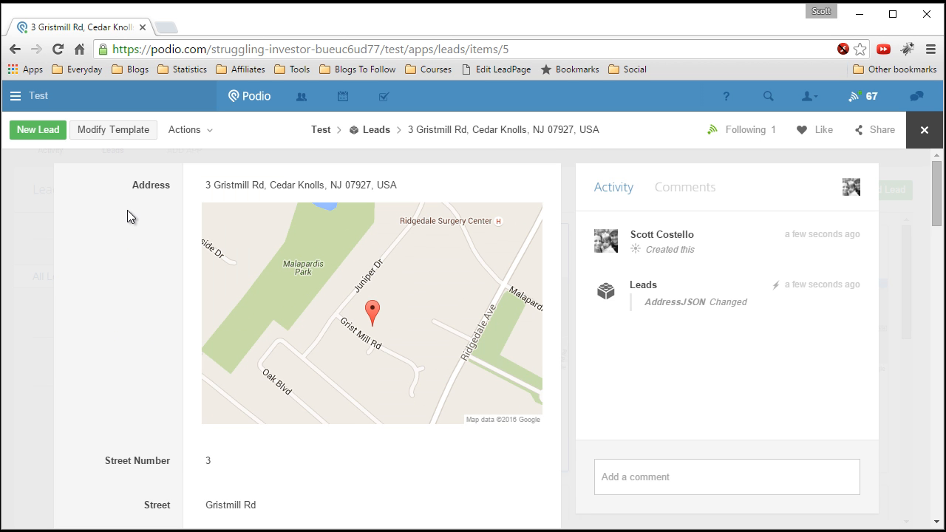
mouse_move(184, 230)
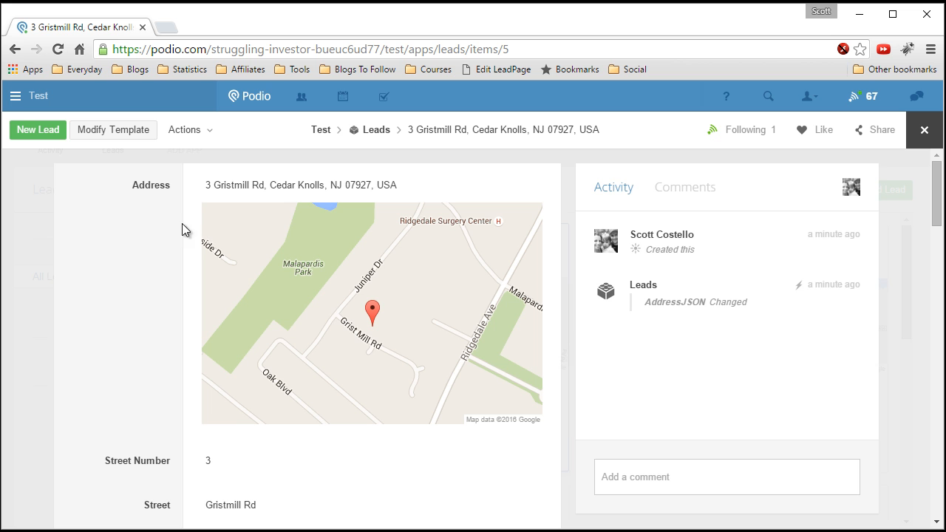
mouse_move(217, 201)
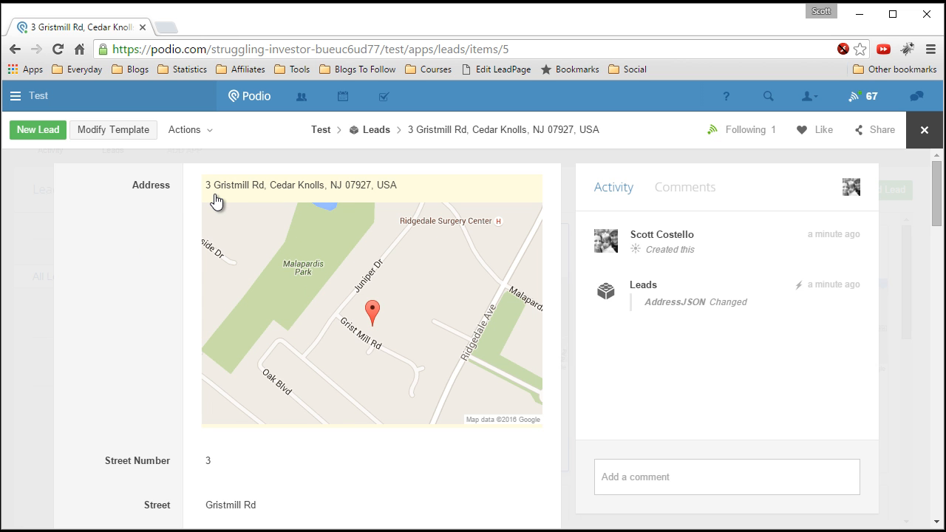
mouse_move(282, 195)
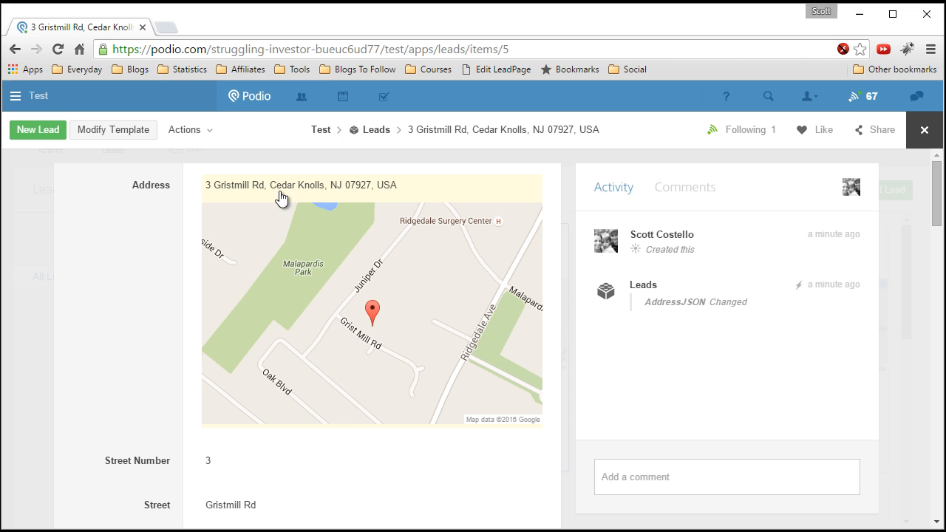
mouse_move(385, 266)
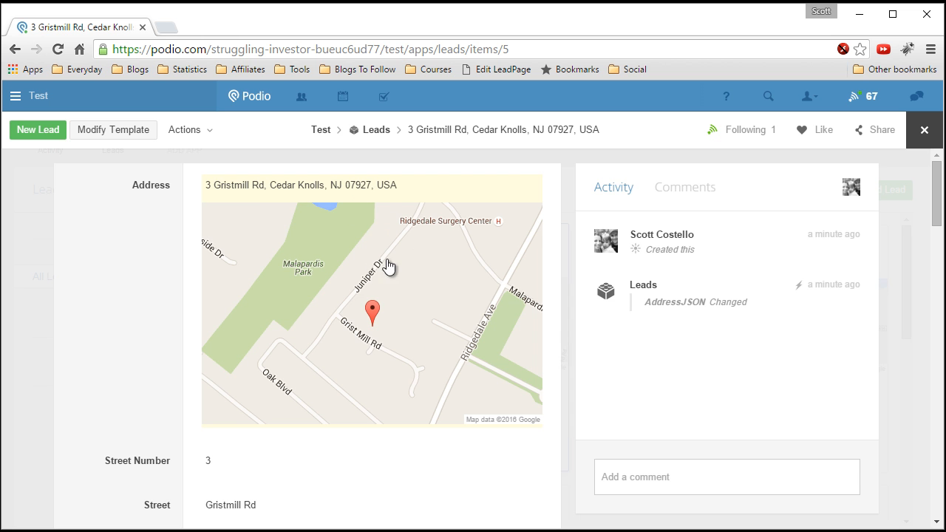
mouse_move(375, 240)
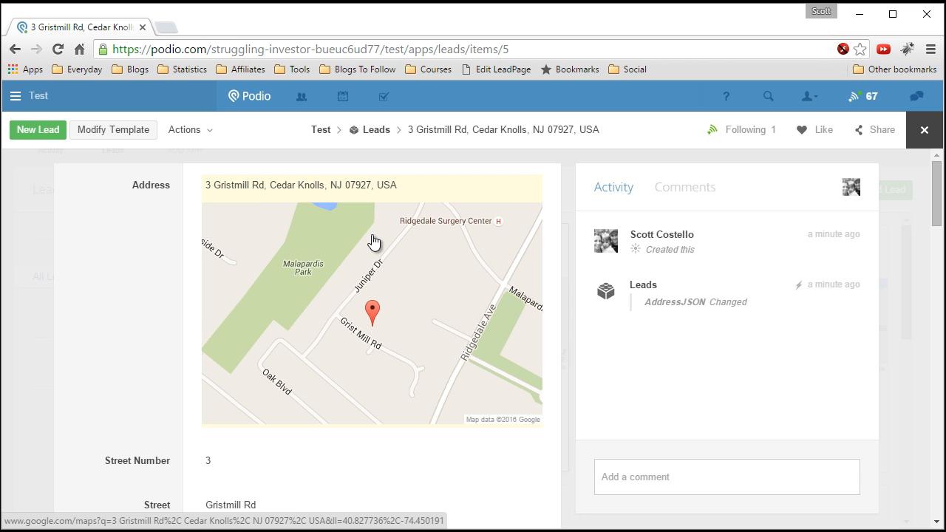
scroll(down, 3)
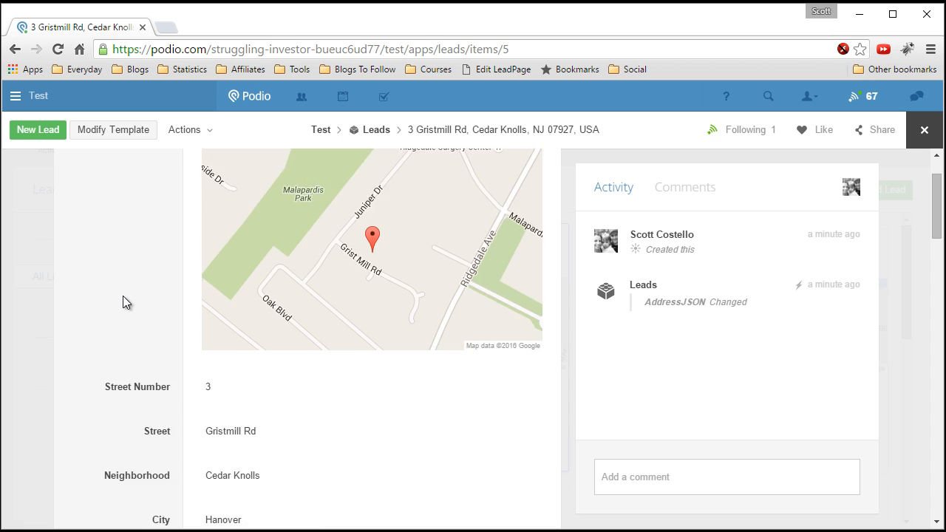
scroll(down, 3)
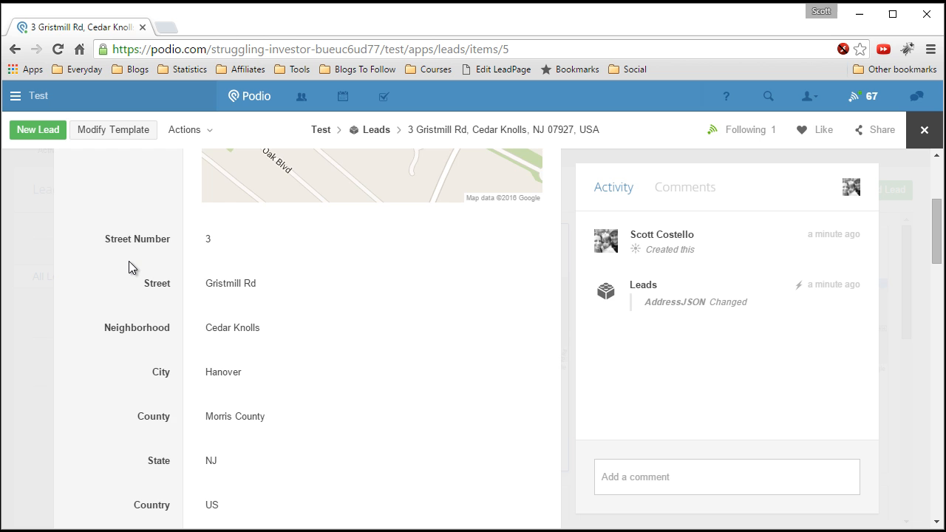
scroll(down, 3)
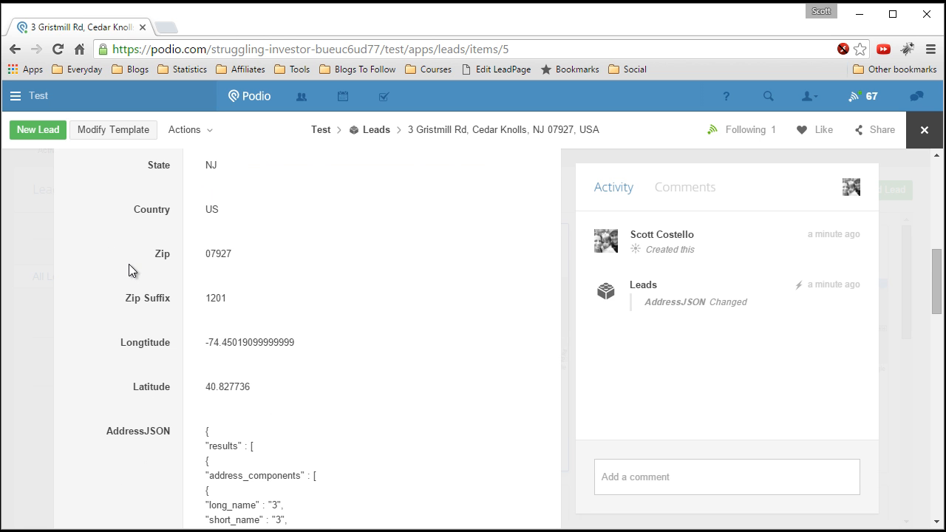
scroll(down, 3)
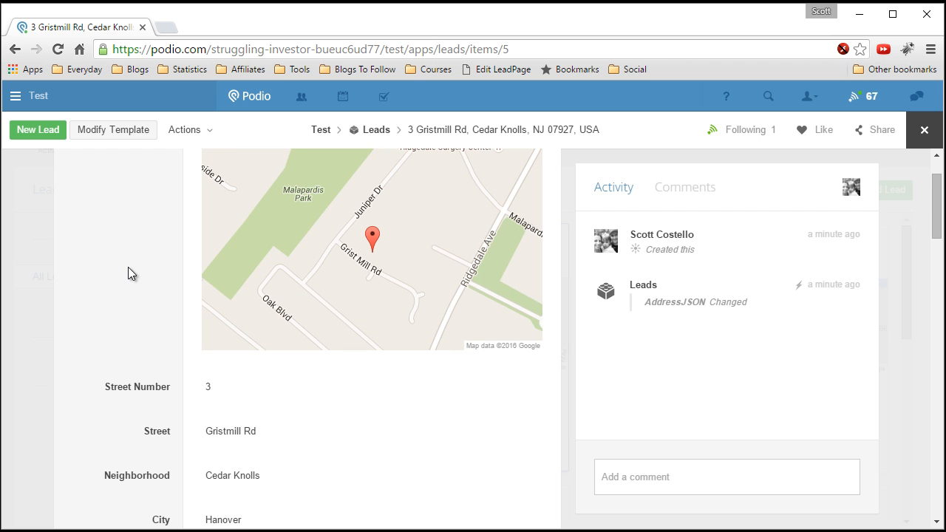
mouse_move(138, 269)
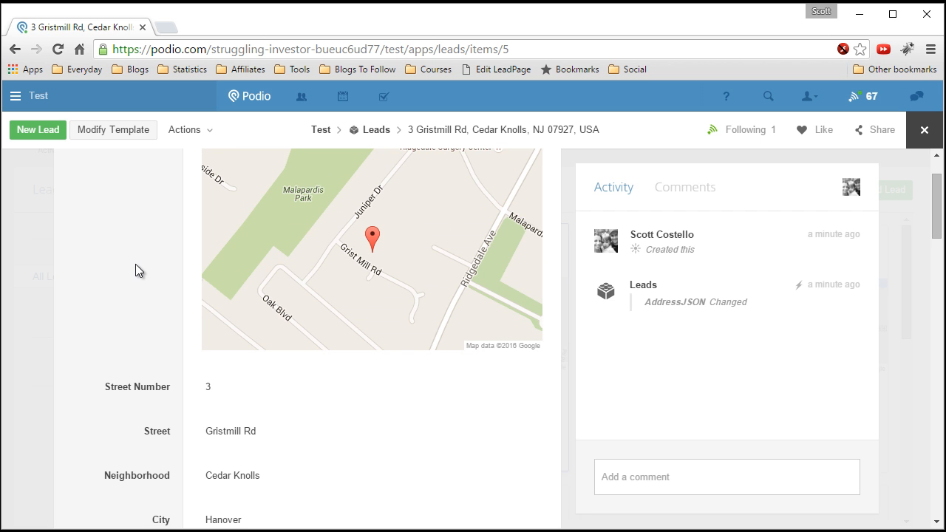
mouse_move(142, 265)
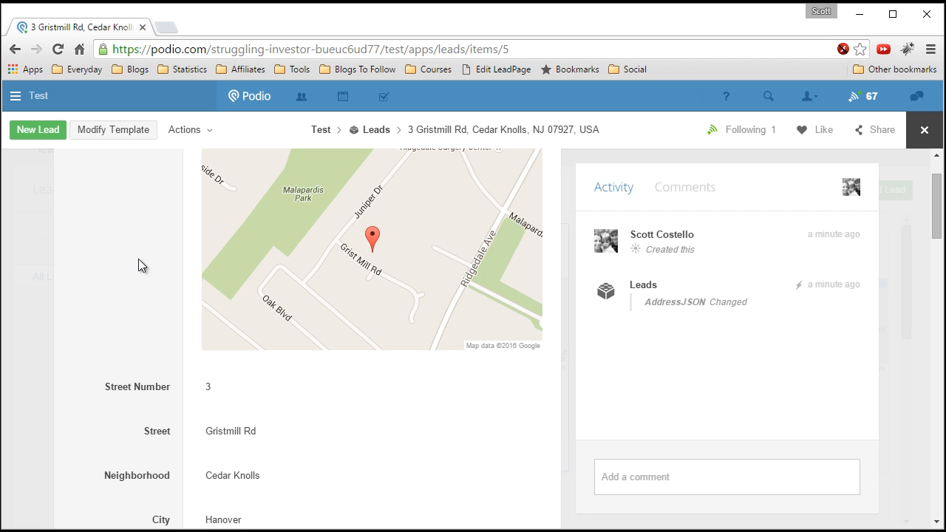